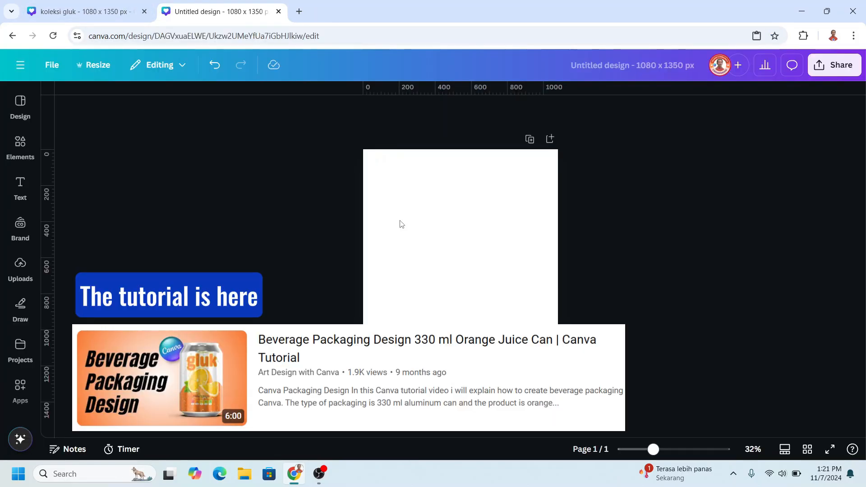
- Copy the strawberry can from the koleksi gluk design into the blank design
left_click(83, 11)
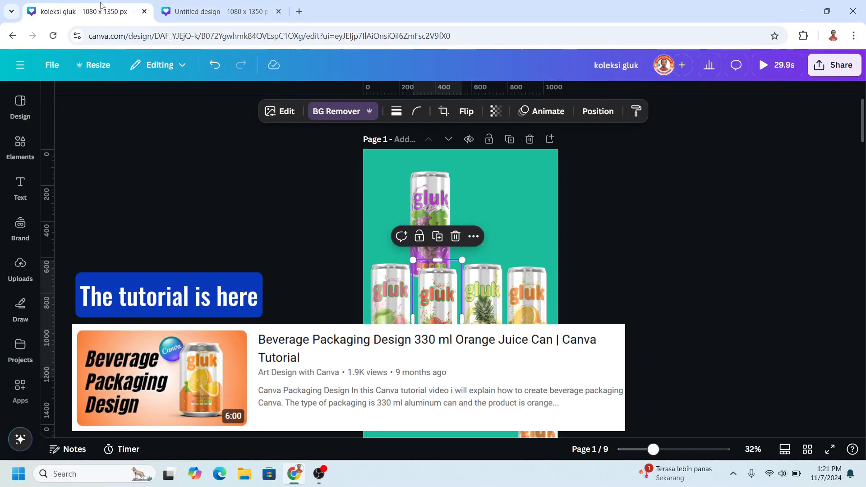
right_click(436, 232)
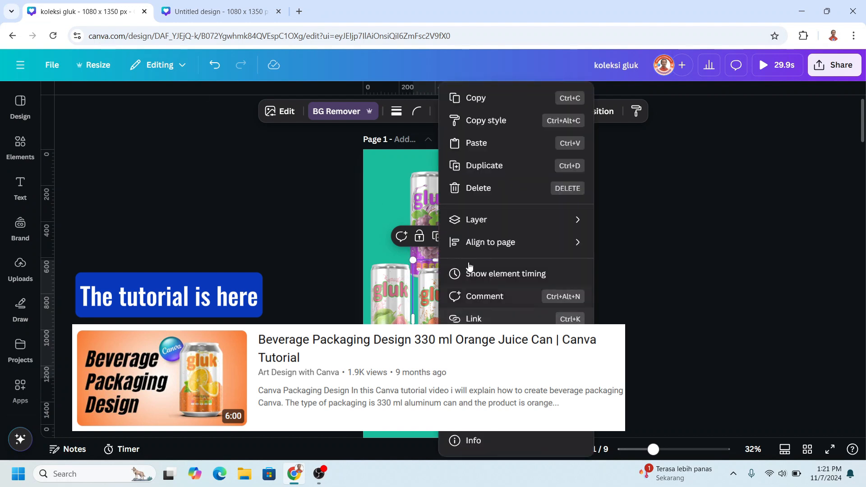
left_click(218, 11)
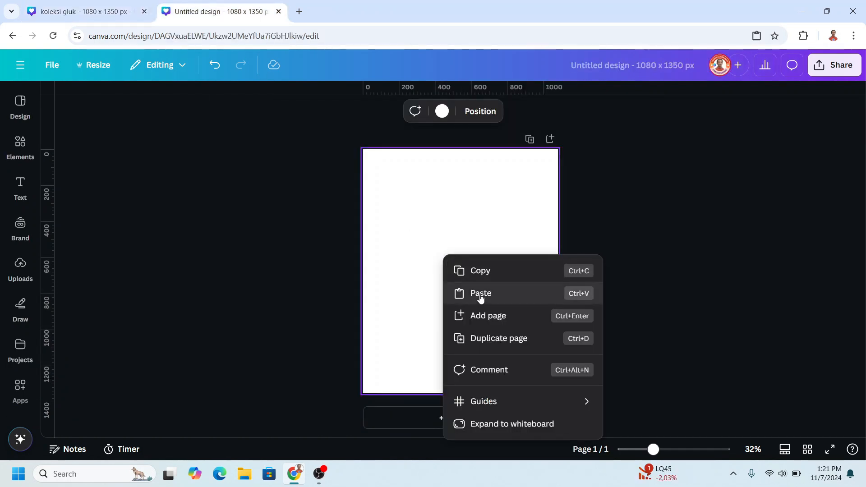
- Paste the can, rotate it 90°, shrink it, and add a 'strawberry' text box
left_click(480, 293)
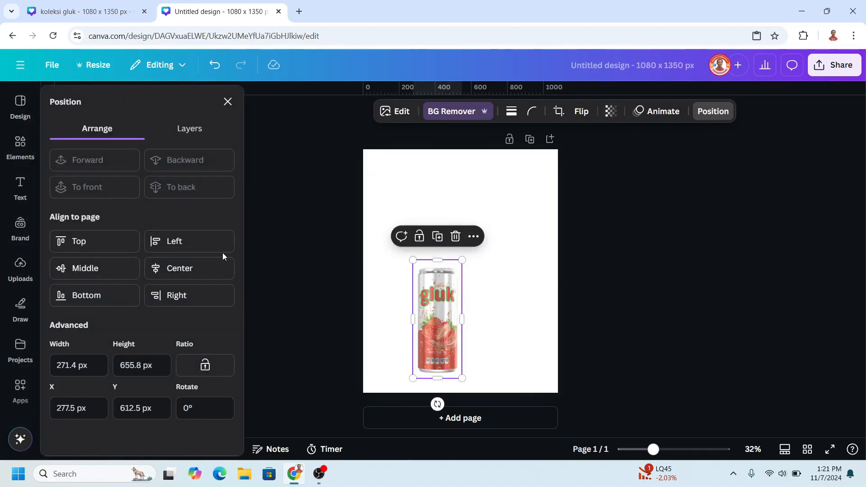
left_click(205, 408)
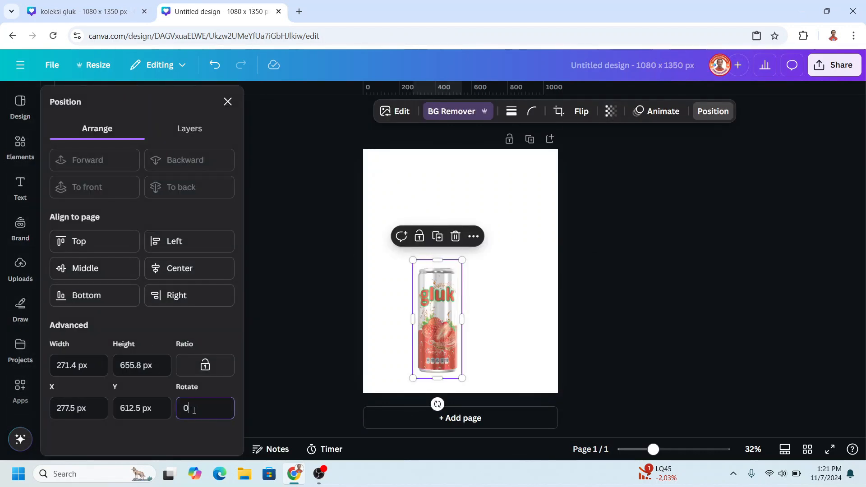
type("90°")
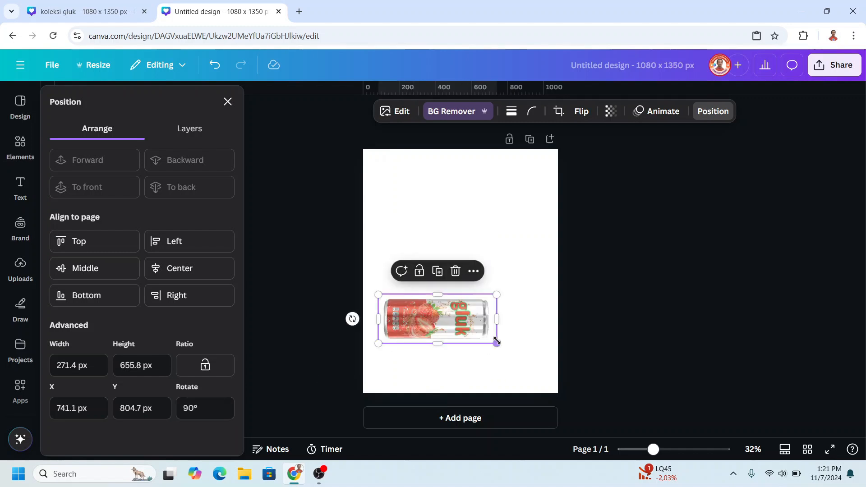
left_click_drag(496, 342, 488, 295)
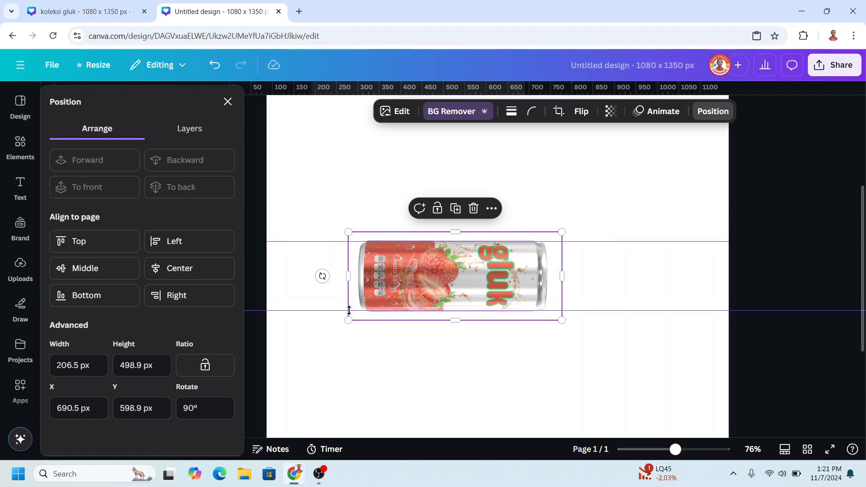
left_click(227, 101)
type("strawberry")
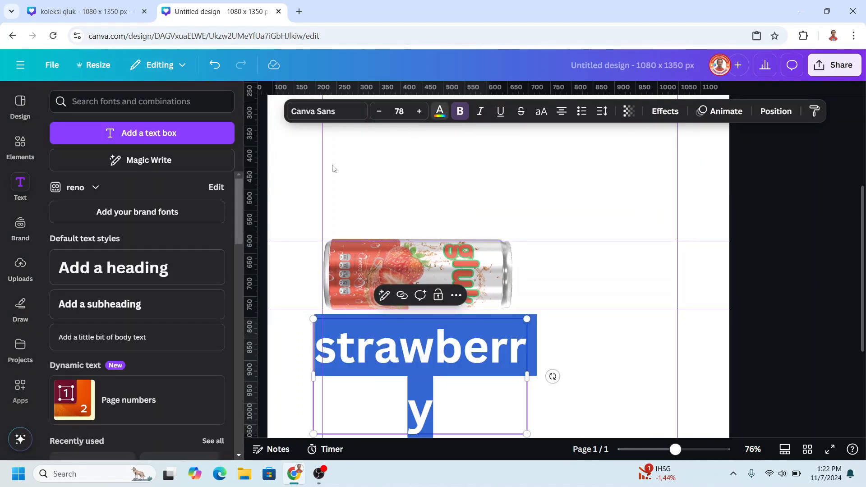
- Color the 'strawberry' text bright red and shrink it to one line, then select the can
left_click(440, 111)
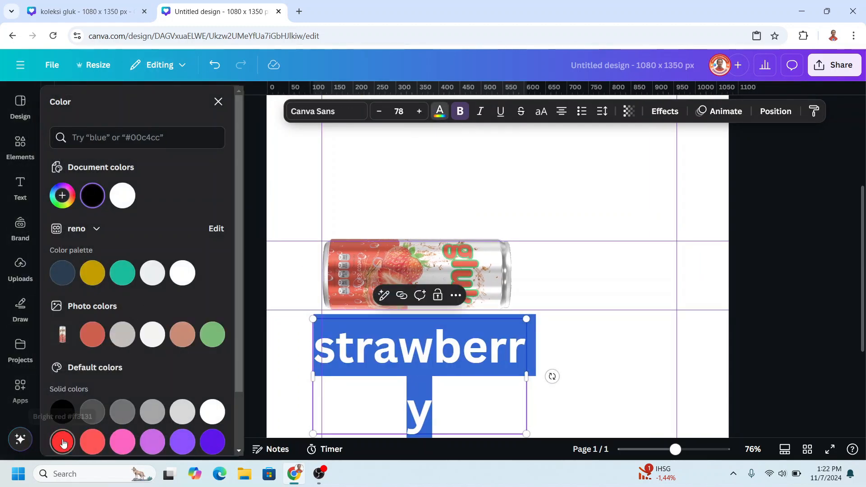
left_click_drag(313, 319, 343, 335)
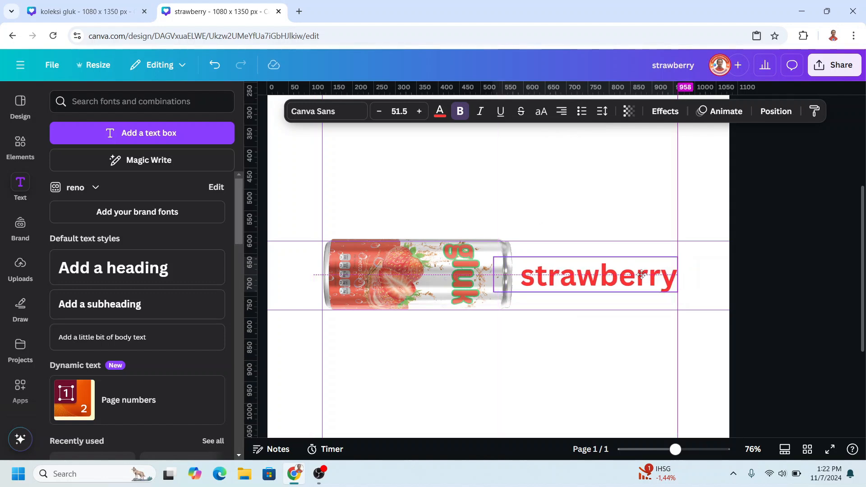
left_click(417, 274)
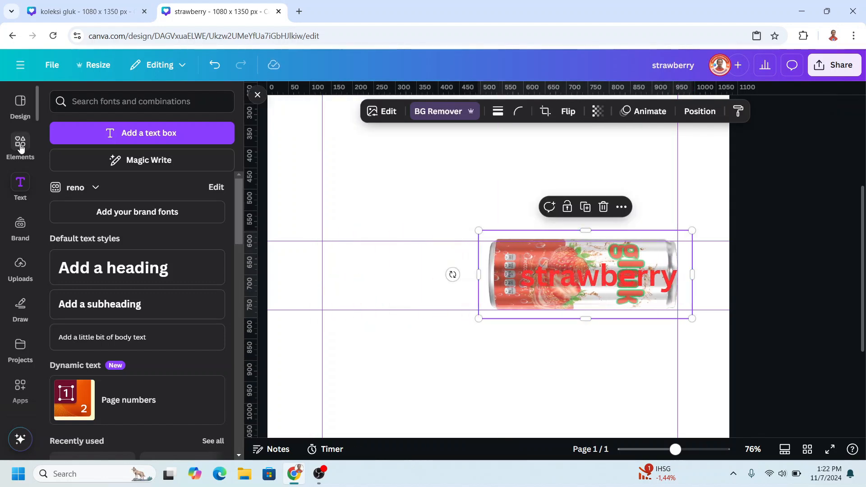
- Add strawberry photos from Elements and arrange them to the left of the can
left_click(20, 146)
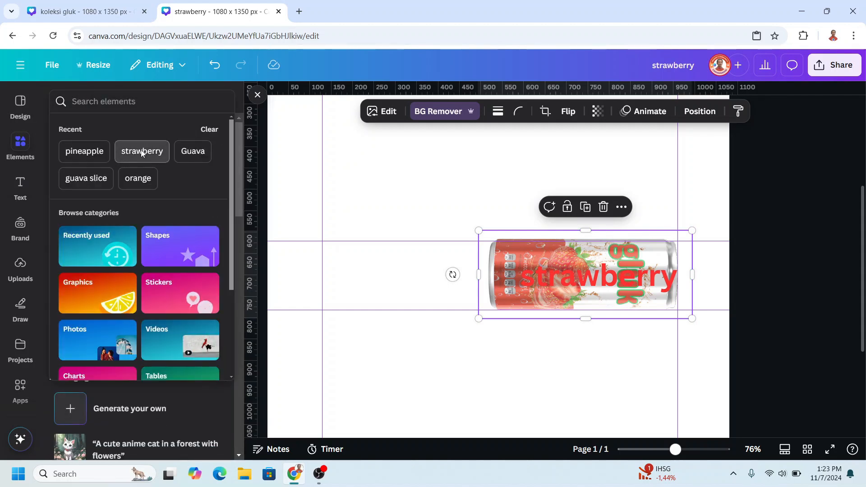
left_click(141, 150)
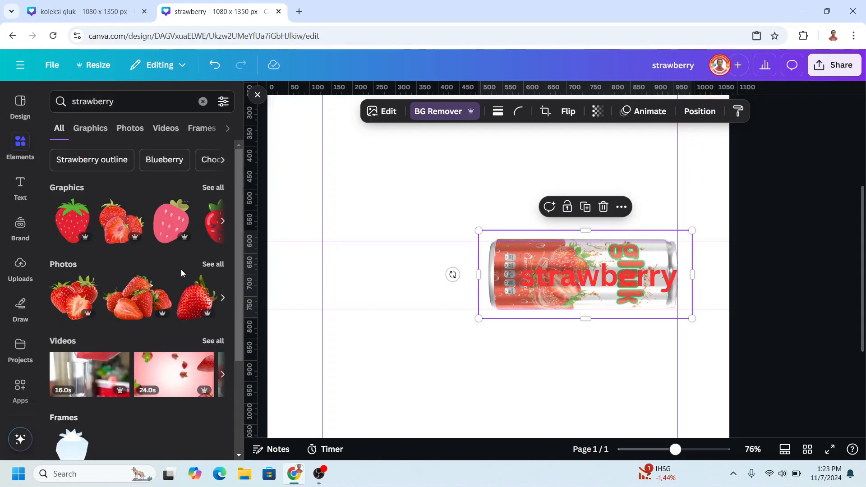
left_click(130, 128)
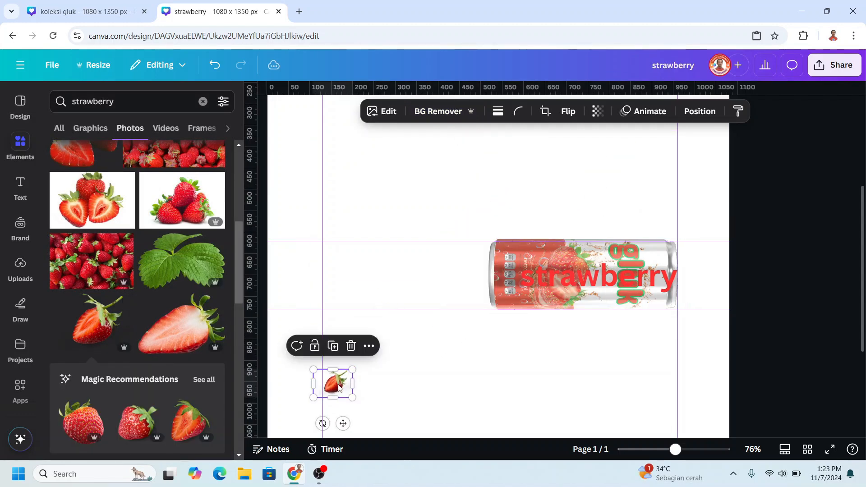
left_click_drag(333, 383, 342, 257)
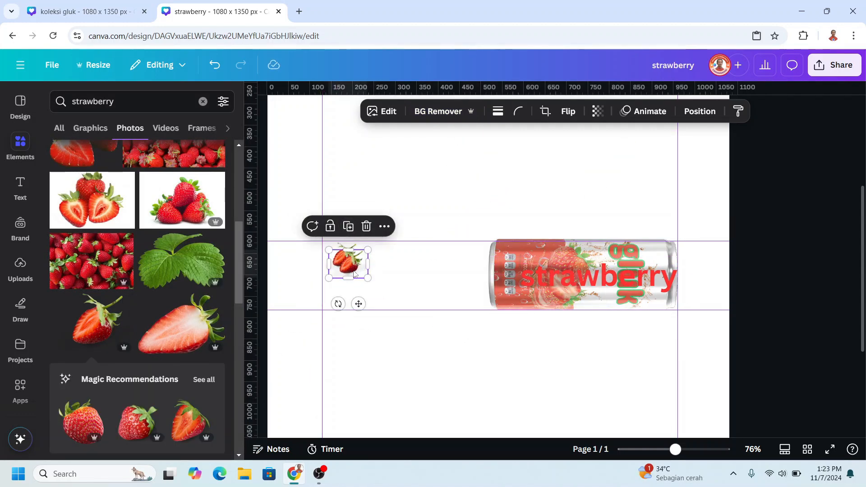
left_click_drag(348, 263, 400, 292)
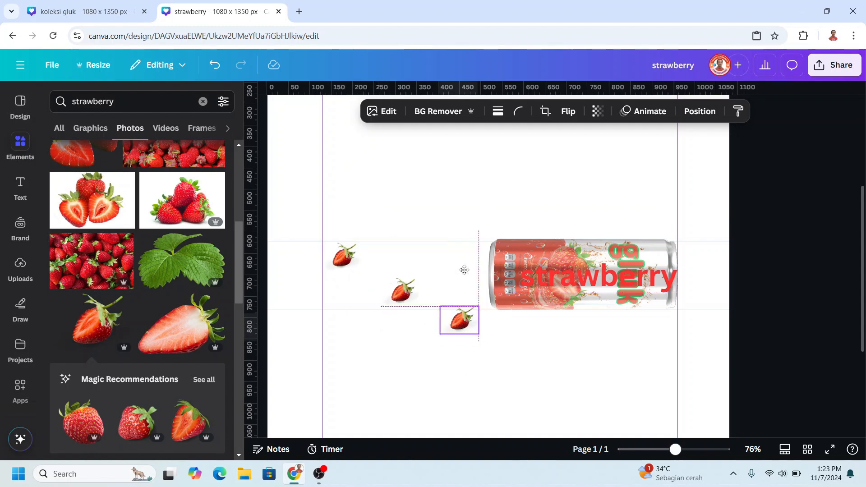
left_click_drag(459, 320, 460, 256)
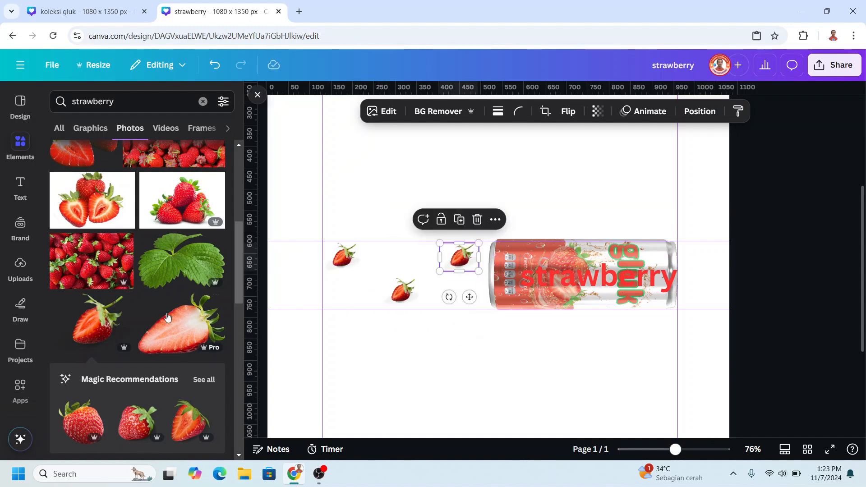
scroll("down", 3)
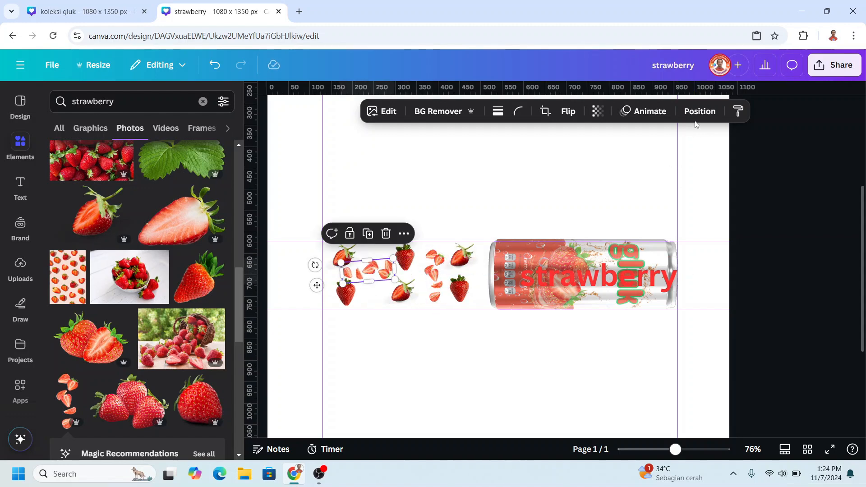
- Group the strawberry photos behind the can via Layers and show page thumbnails
left_click(699, 111)
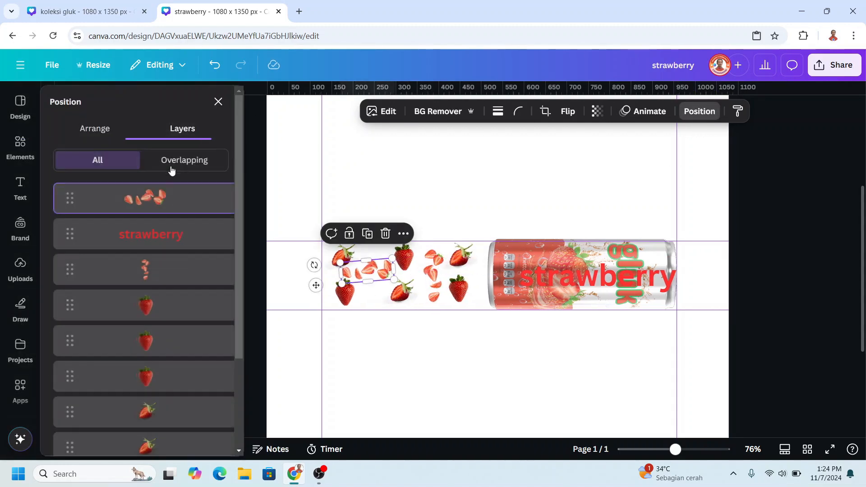
scroll("down", 3)
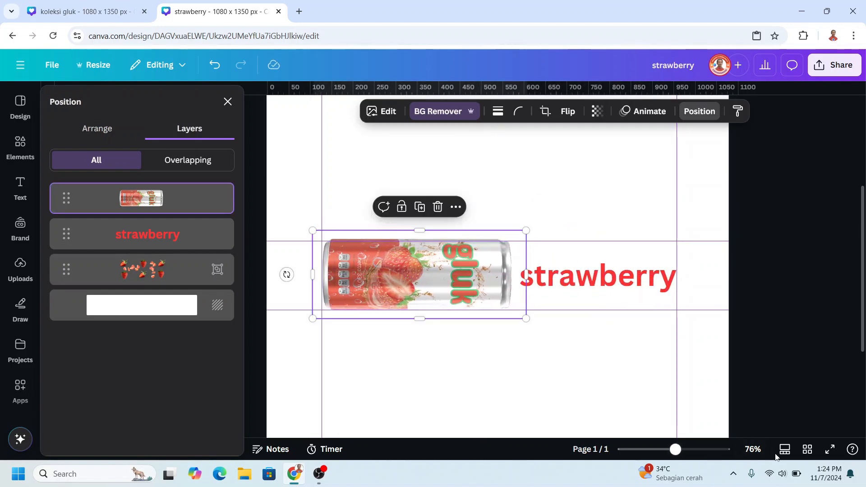
left_click(784, 450)
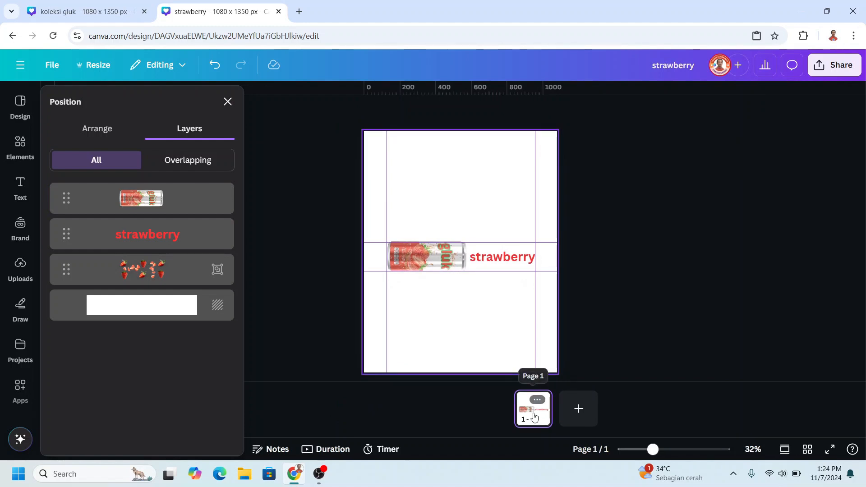
- Duplicate the first page until the design has five identical pages
left_click(537, 400)
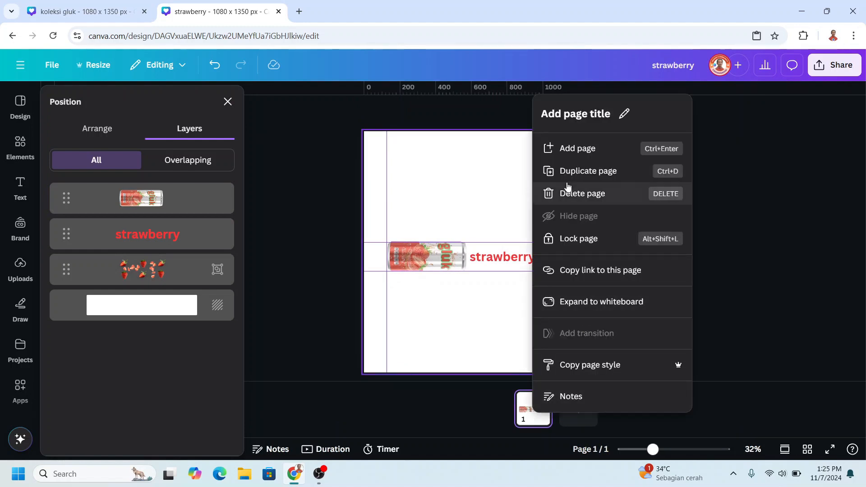
left_click(588, 170)
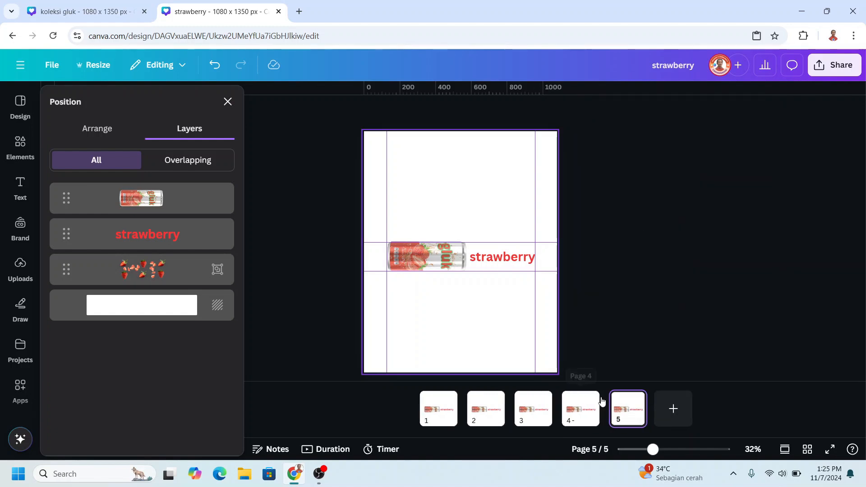
mouse_move(581, 409)
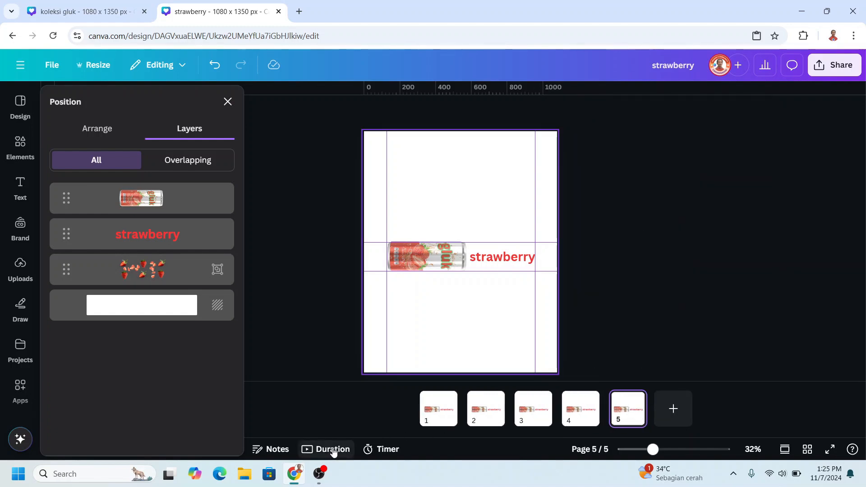
- Set all five pages to a 1.0s duration, then select page 2
left_click(331, 449)
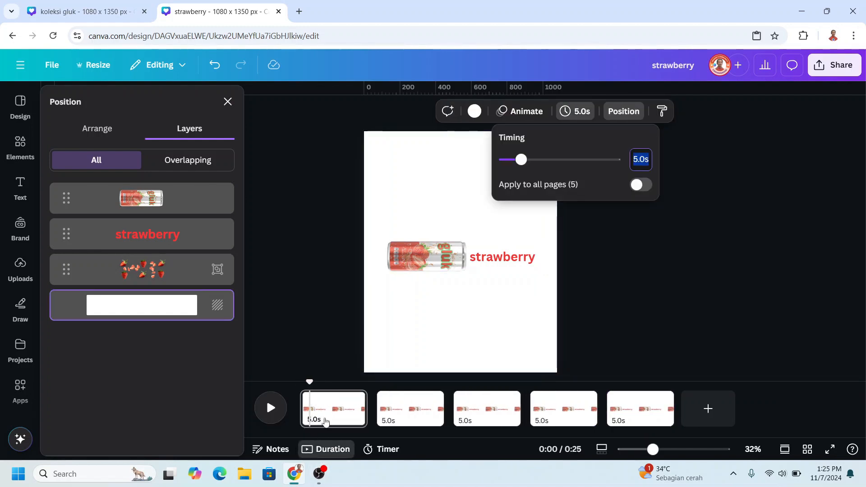
type("1")
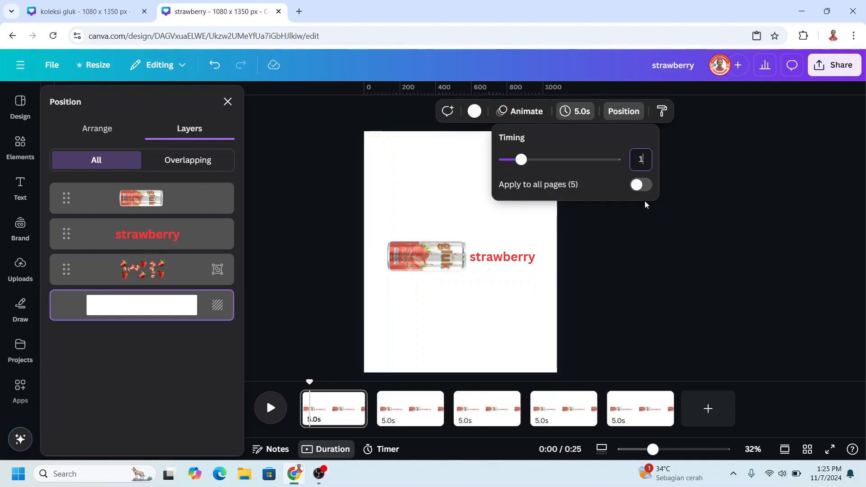
left_click(640, 185)
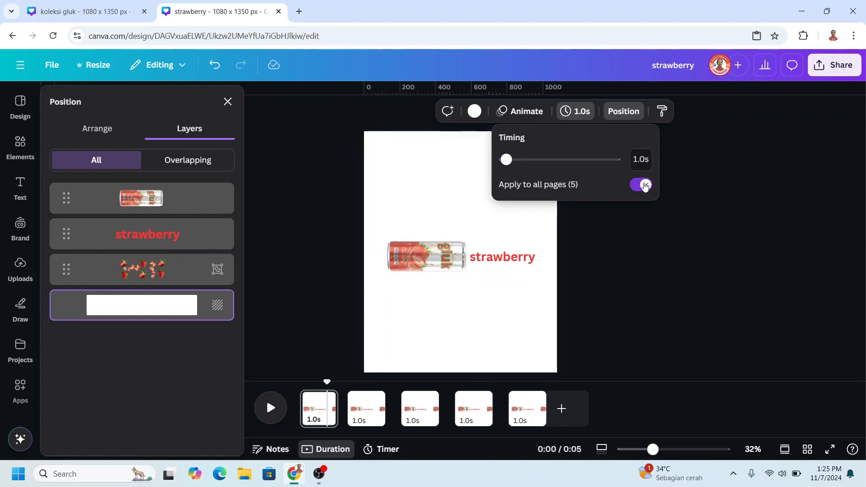
left_click(641, 184)
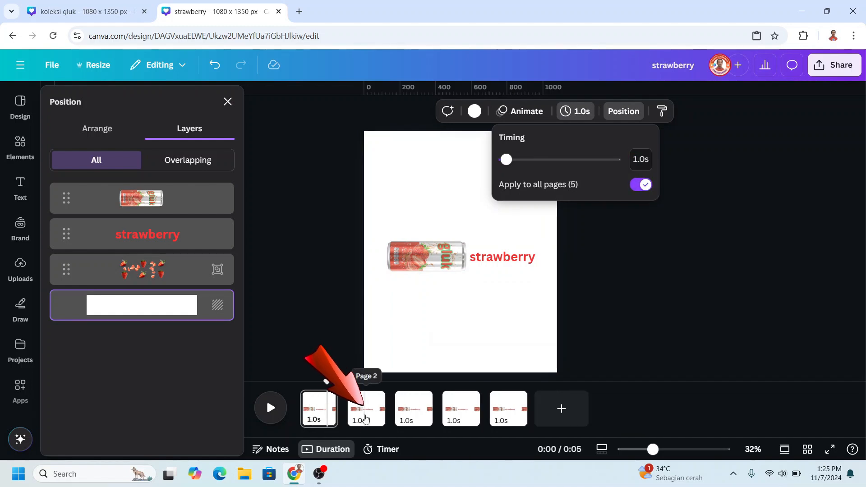
left_click(425, 256)
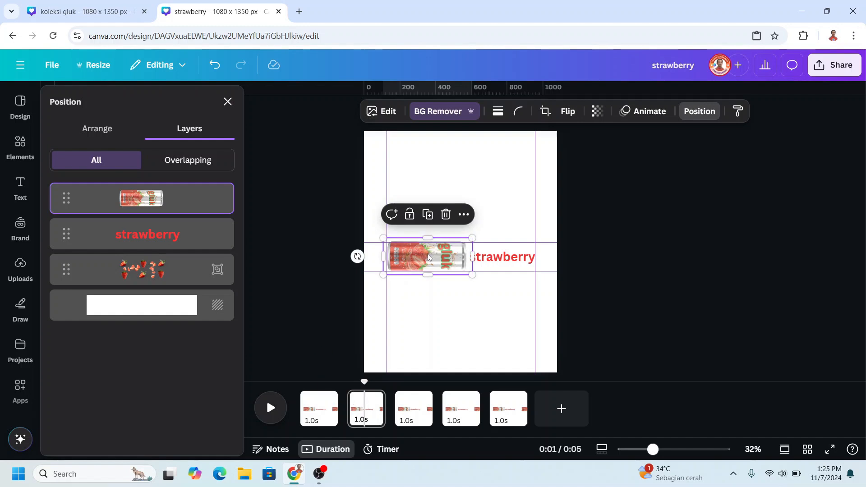
- Move the can to the right end of the band to reveal the strawberries
left_click_drag(428, 256, 492, 256)
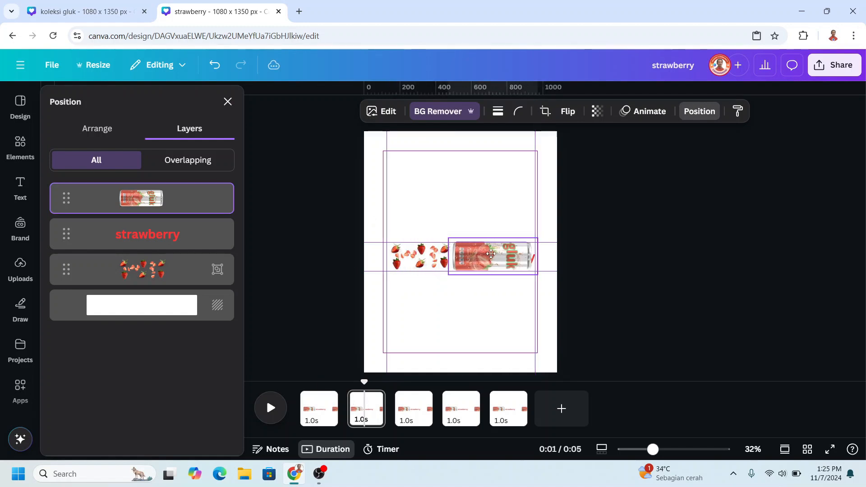
left_click(491, 256)
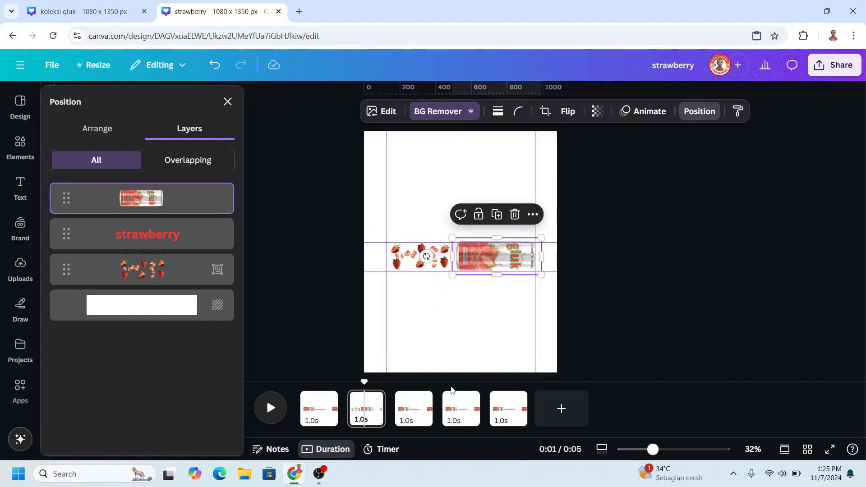
left_click(460, 409)
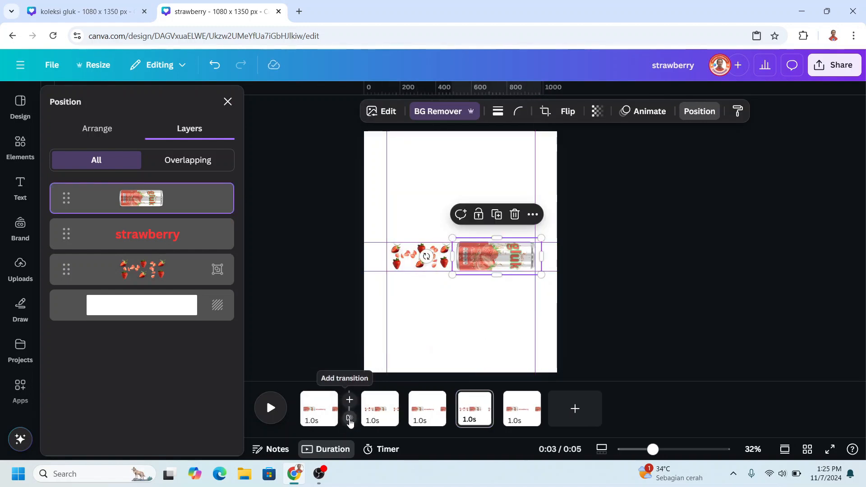
- Link the strawberry pages with Match & Move transitions and switch to the orange design
left_click(349, 399)
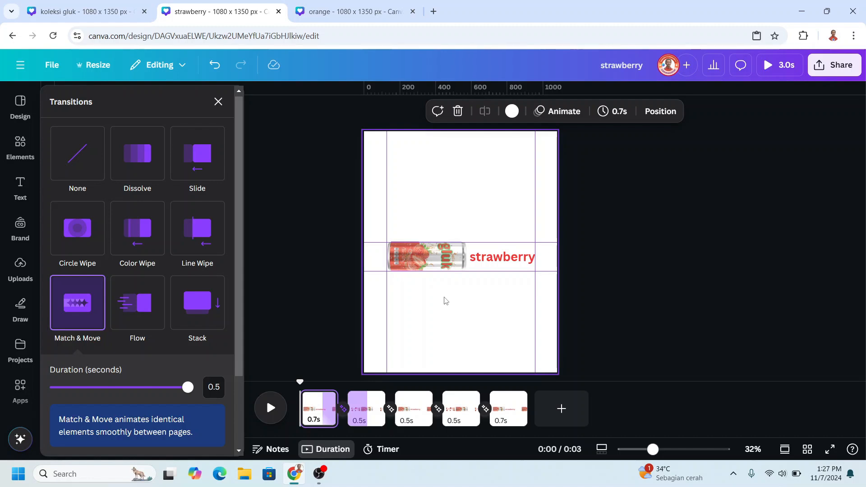
left_click(357, 11)
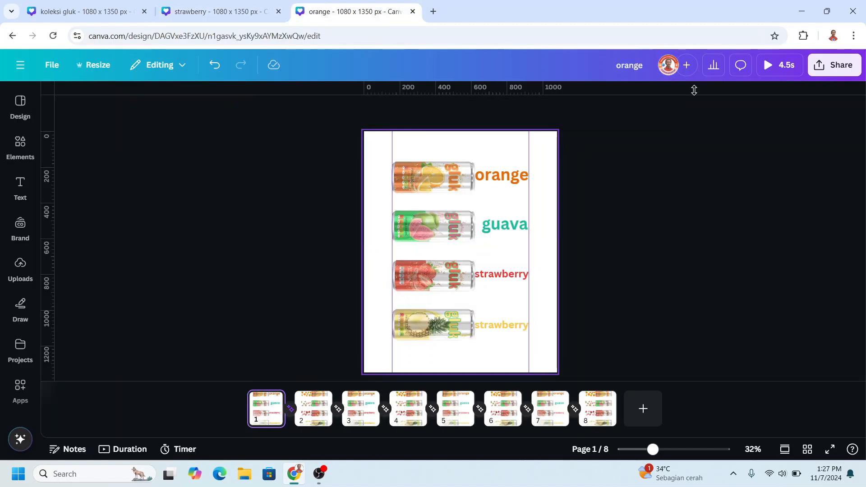